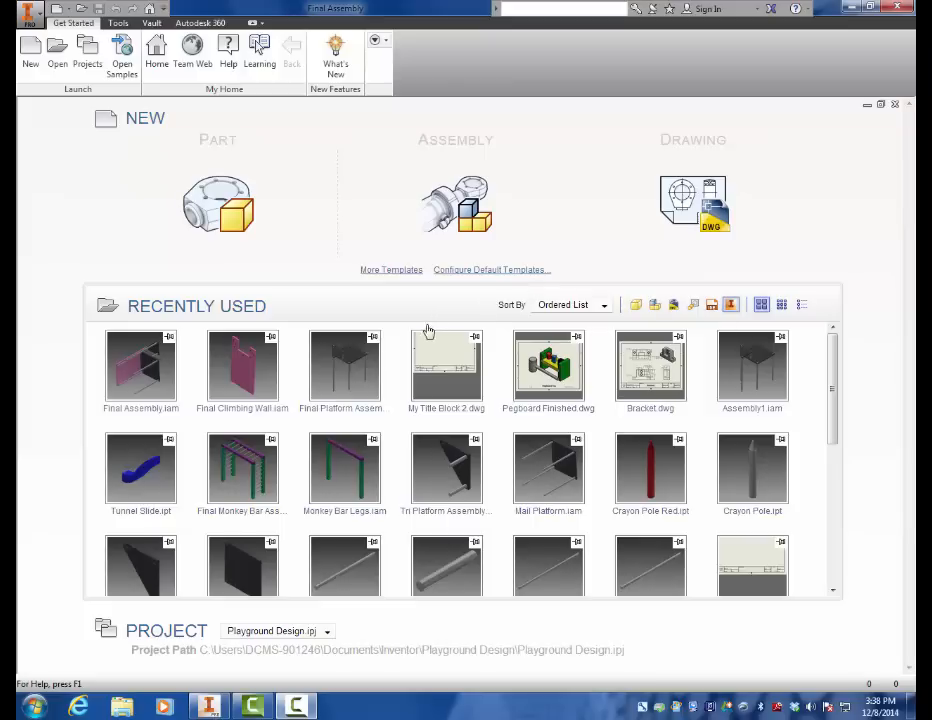
{"action": "mouse_move", "coordinate": [344, 365]}
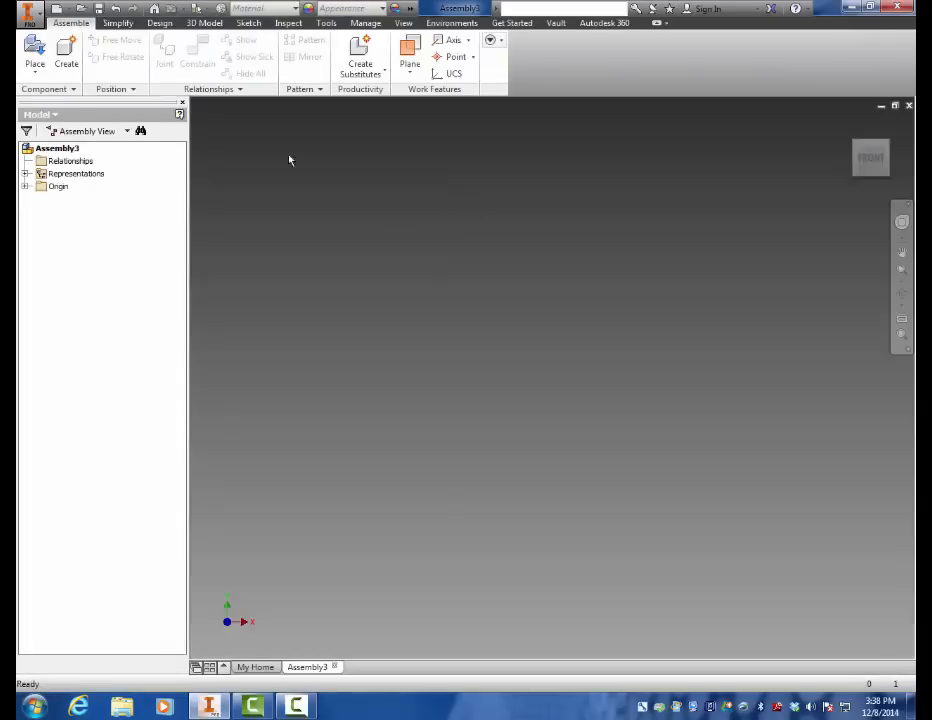
- Place one copy of the Assembly1.iam four-legged platform into Assembly3
{"action": "left_click", "coordinate": [34, 52]}
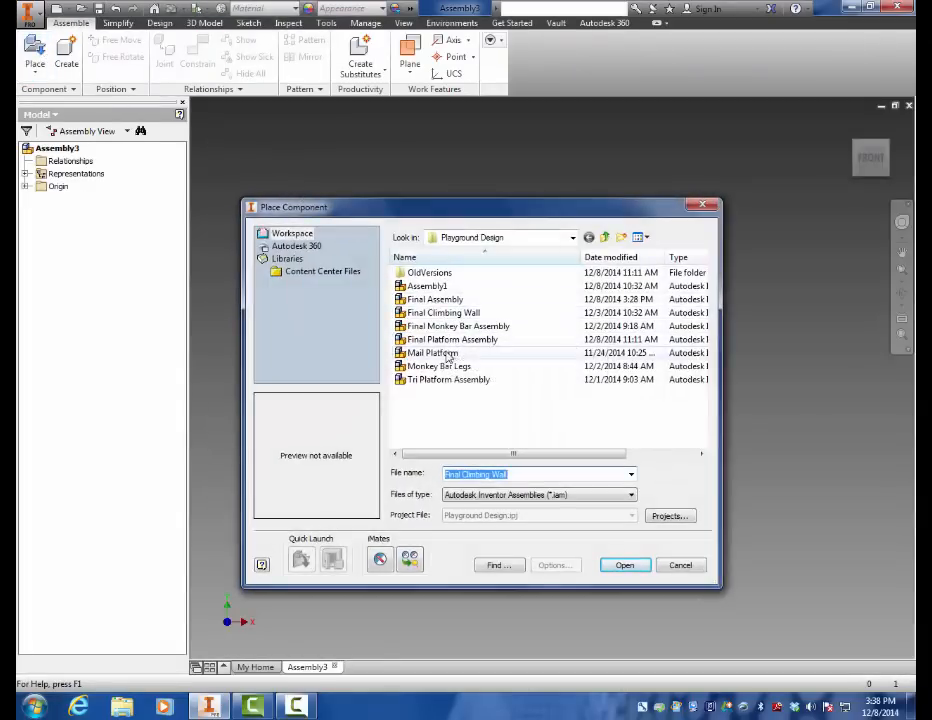
{"action": "left_click", "coordinate": [427, 286]}
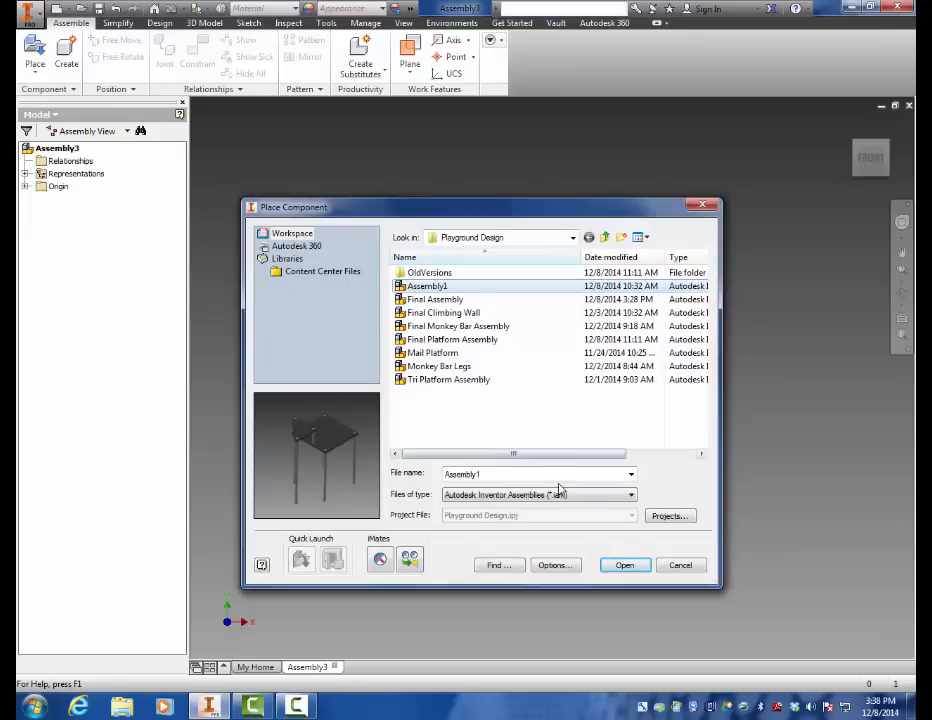
{"action": "left_click", "coordinate": [624, 565]}
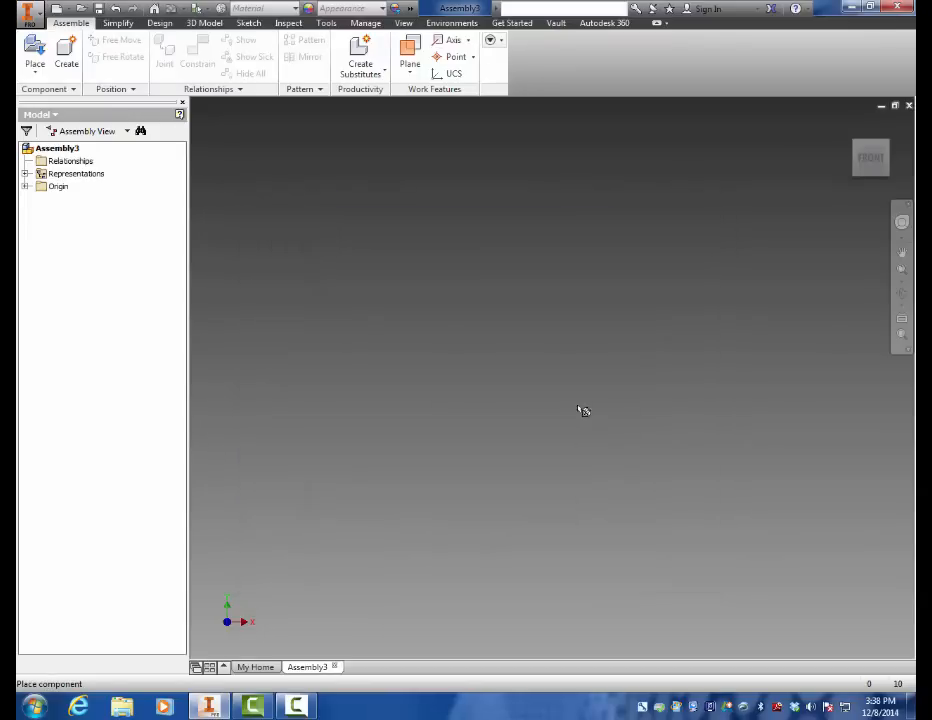
{"action": "left_click", "coordinate": [34, 50]}
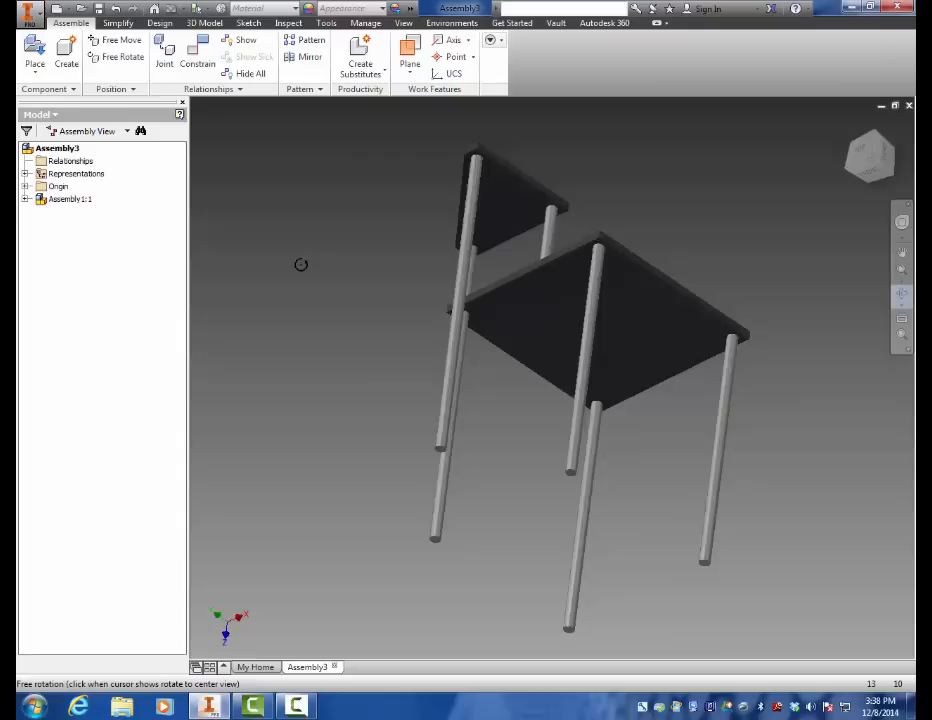
{"action": "left_click_drag", "start_coordinate": [301, 264], "coordinate": [516, 409]}
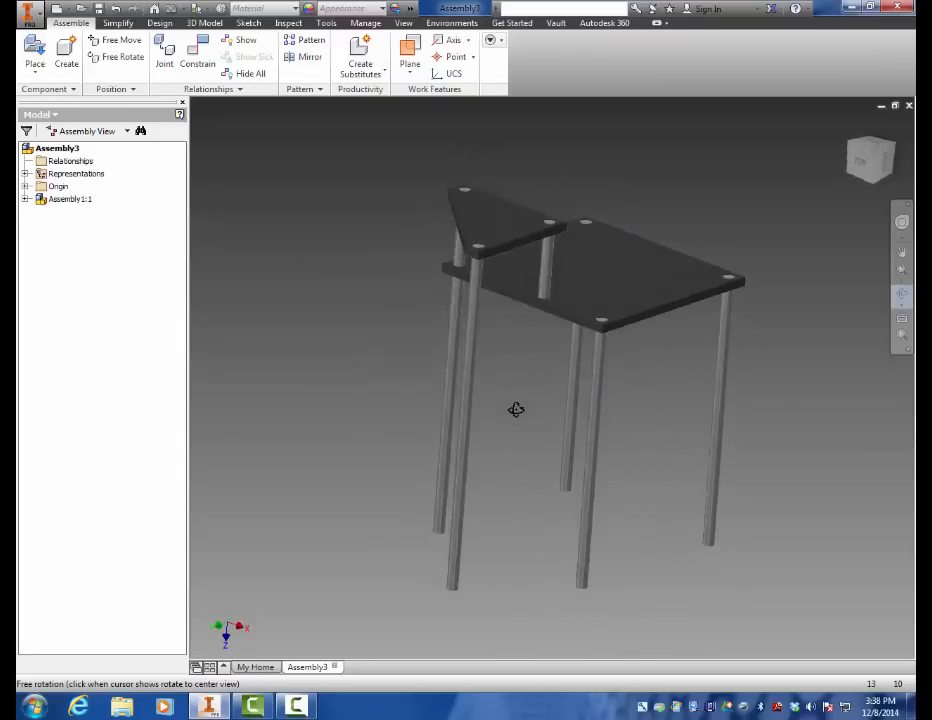
{"action": "left_click_drag", "start_coordinate": [516, 409], "coordinate": [553, 378]}
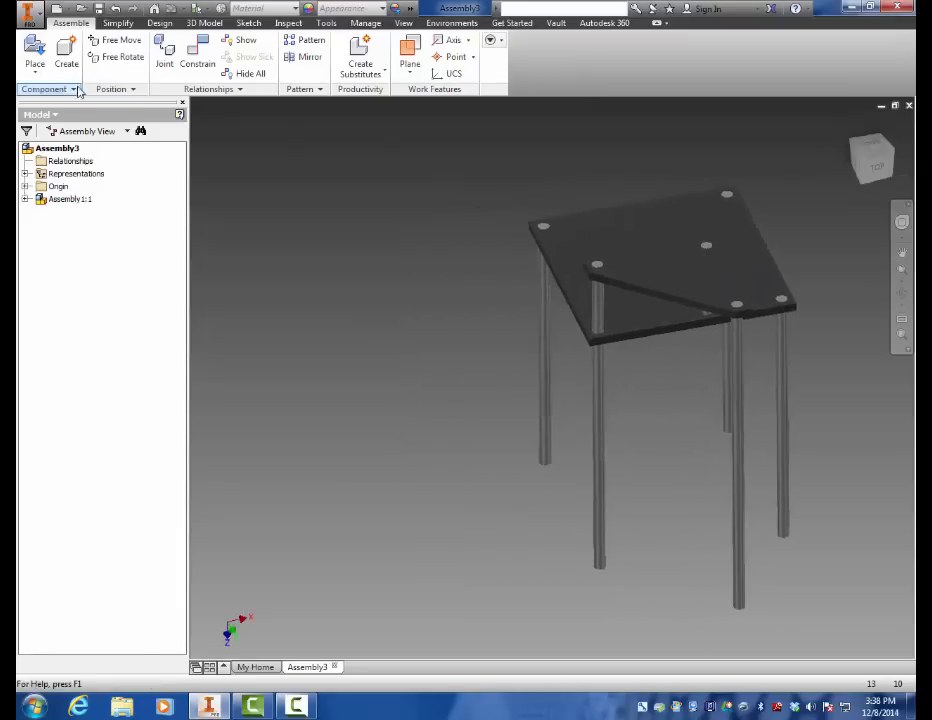
- Place the Final Climbing Wall component into the assembly
{"action": "left_click", "coordinate": [34, 52]}
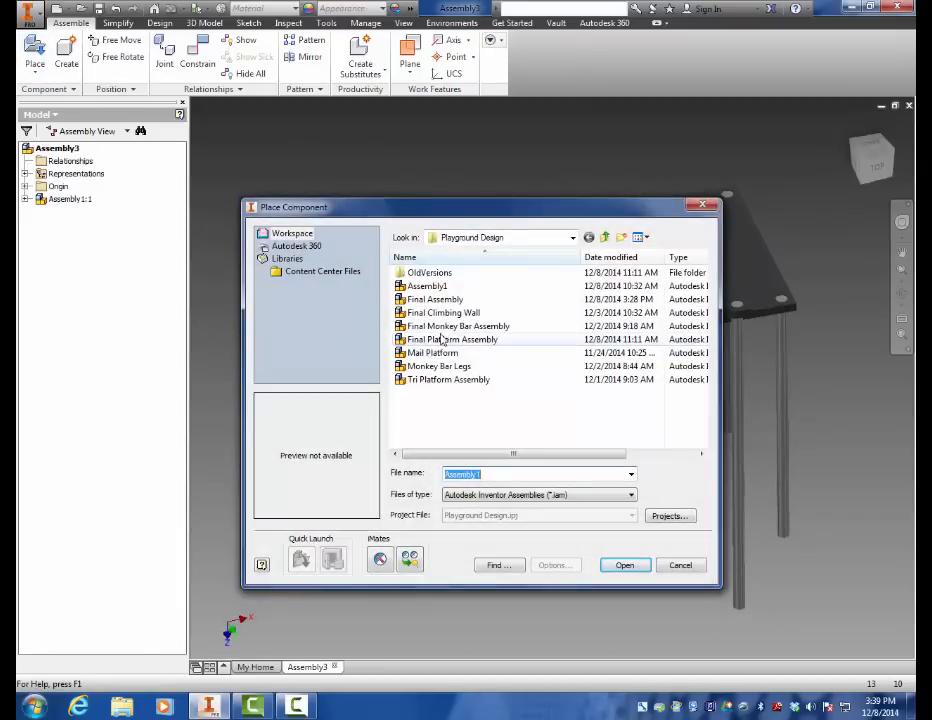
{"action": "left_click", "coordinate": [624, 565]}
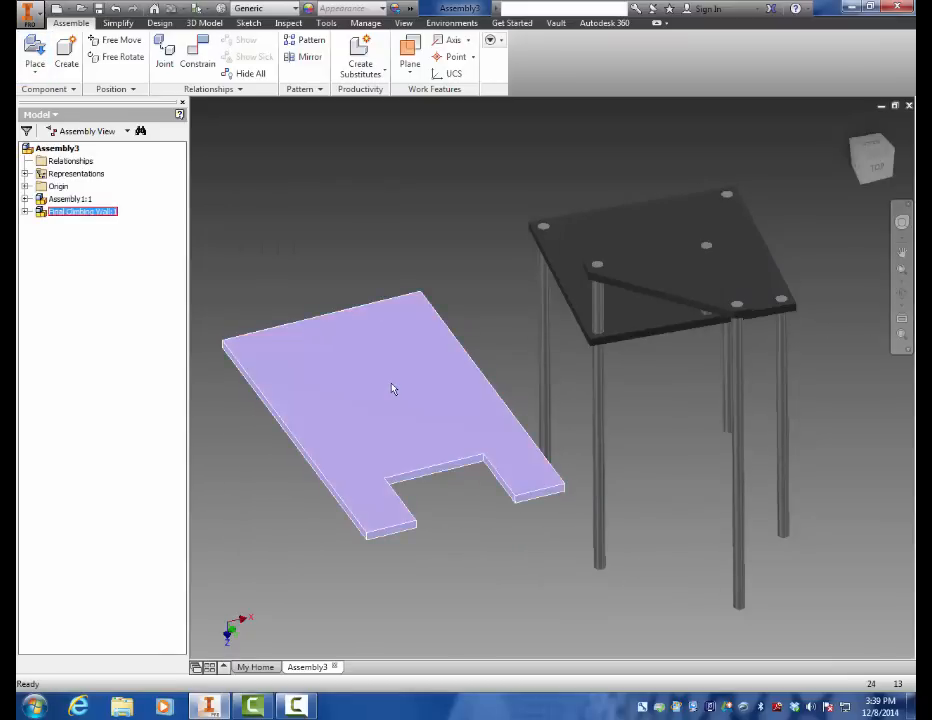
- Free-rotate the climbing wall so it stands upright beside the platform
{"action": "right_click", "coordinate": [390, 389]}
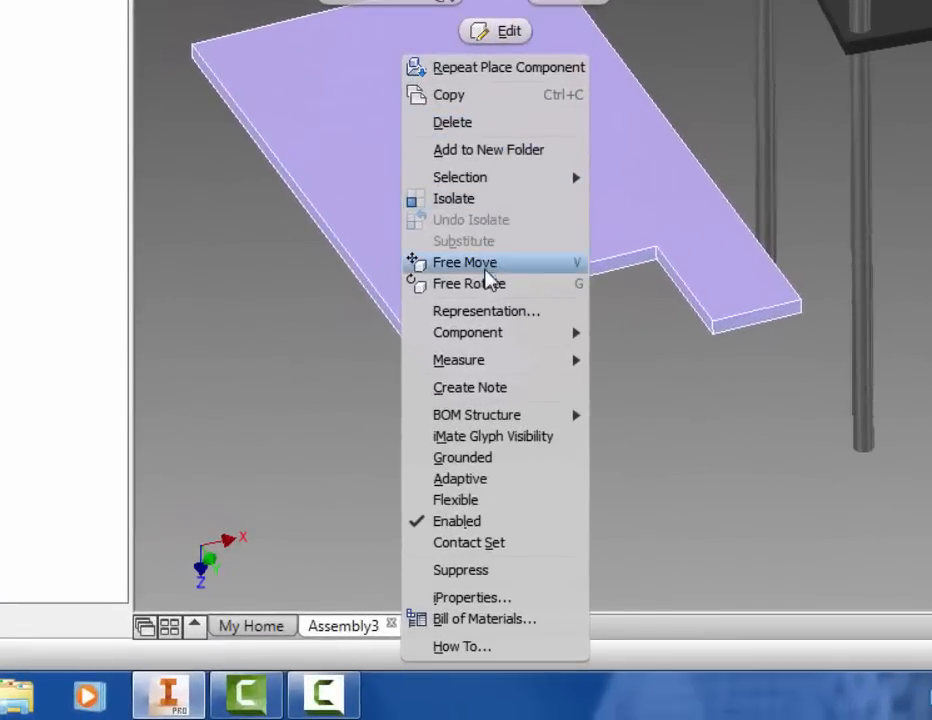
{"action": "left_click", "coordinate": [464, 262]}
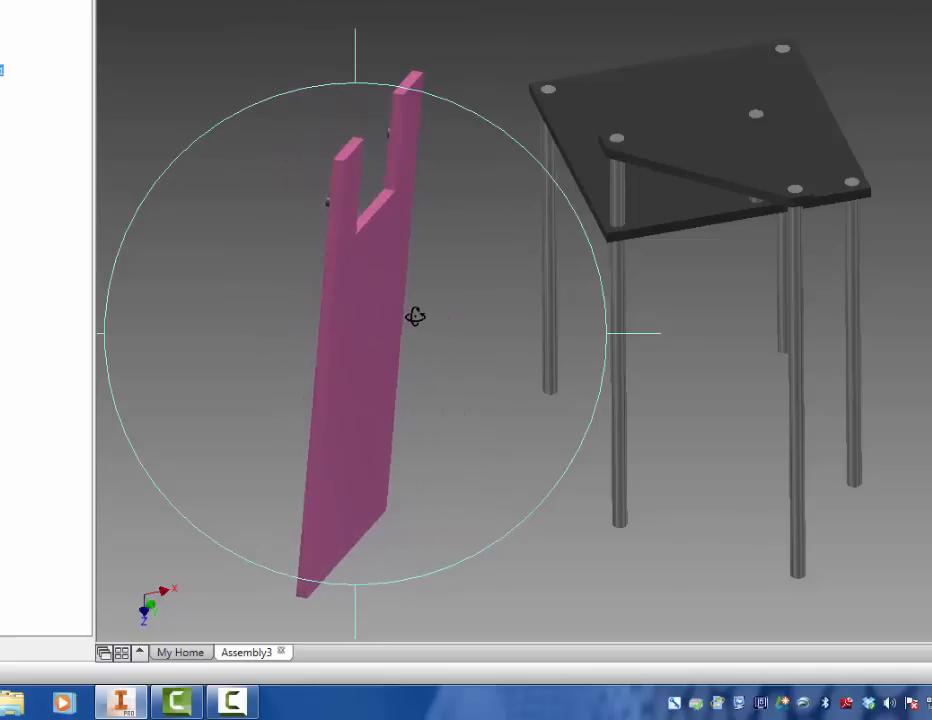
{"action": "left_click_drag", "start_coordinate": [414, 315], "coordinate": [420, 290]}
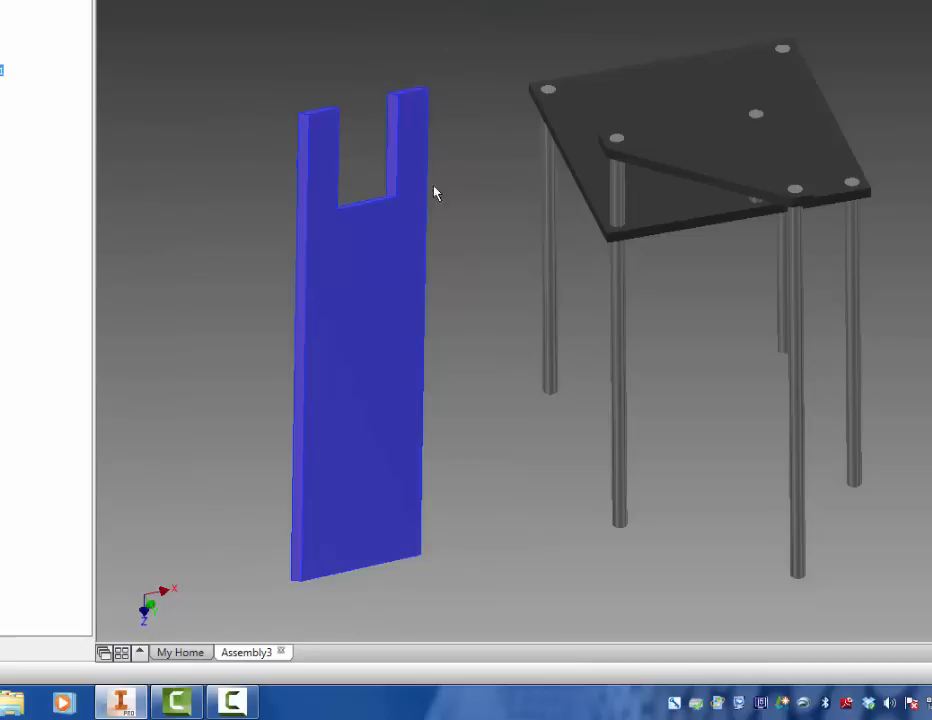
{"action": "scroll", "scroll_direction": "up", "scroll_amount": 3}
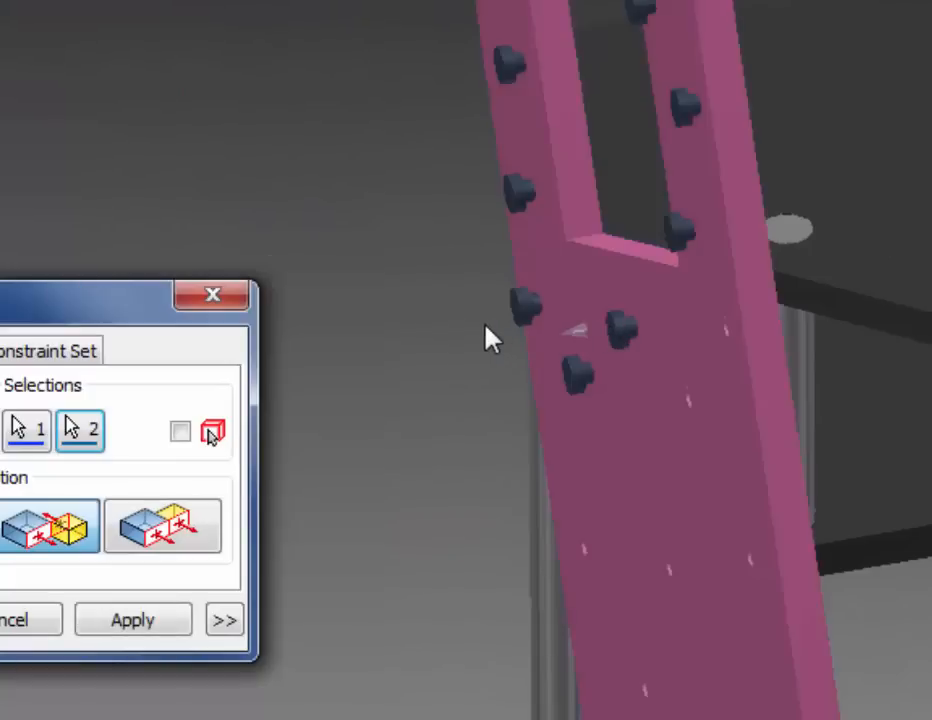
{"action": "mouse_move", "coordinate": [133, 619]}
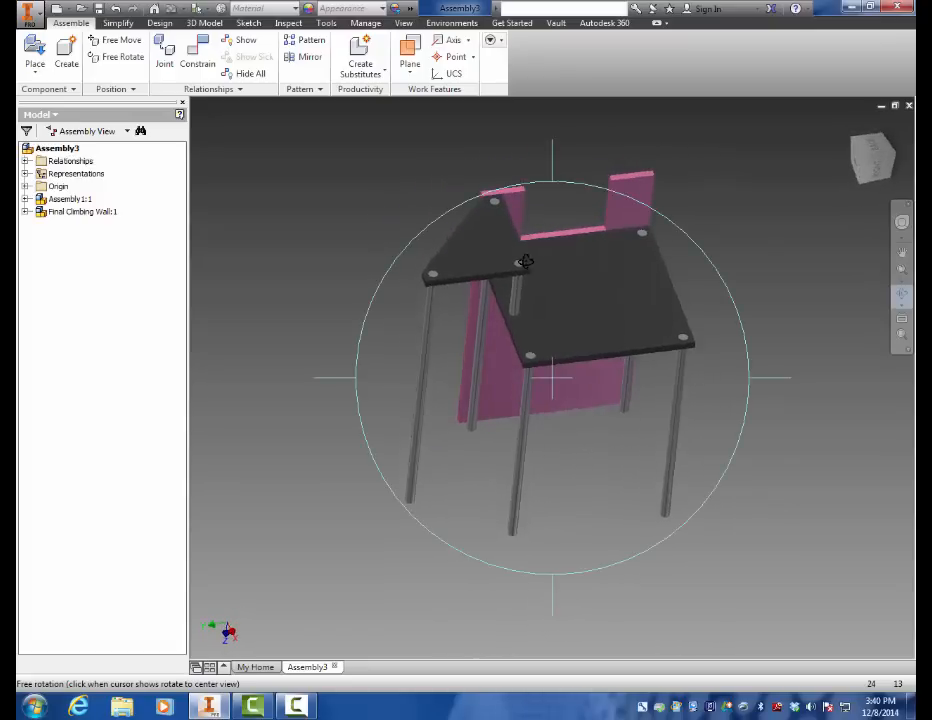
{"action": "left_click_drag", "start_coordinate": [525, 262], "coordinate": [507, 173]}
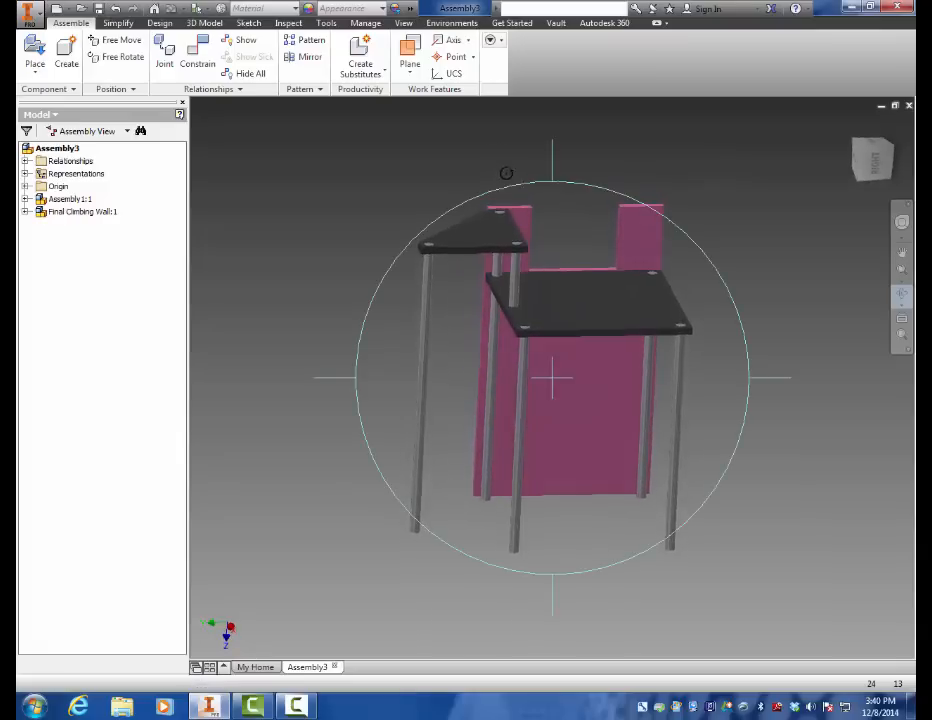
{"action": "left_click_drag", "start_coordinate": [505, 173], "coordinate": [441, 201]}
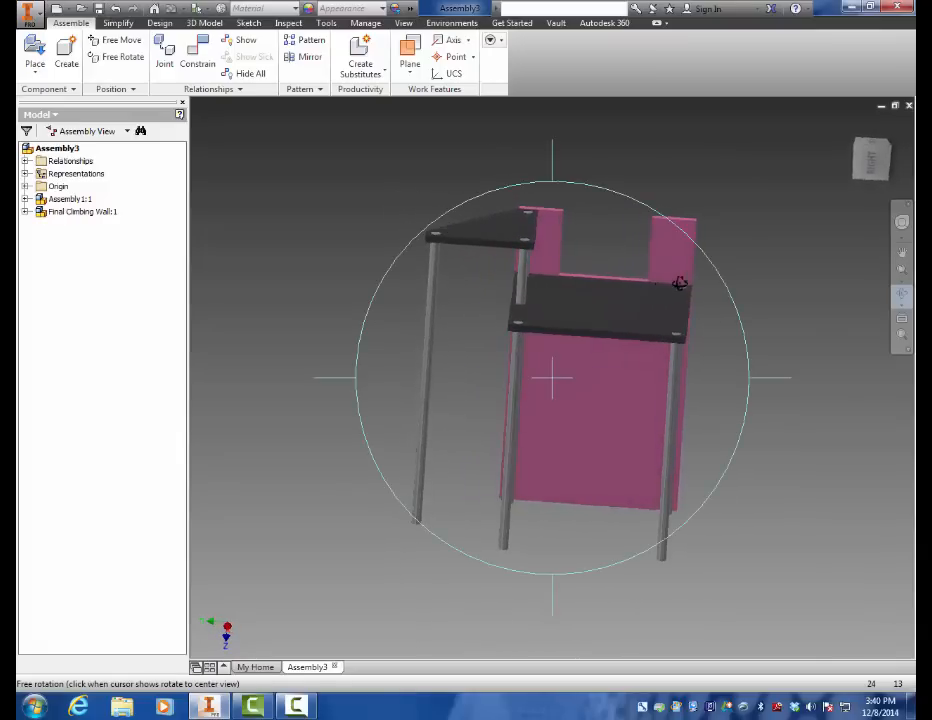
{"action": "left_click_drag", "start_coordinate": [680, 285], "coordinate": [597, 448]}
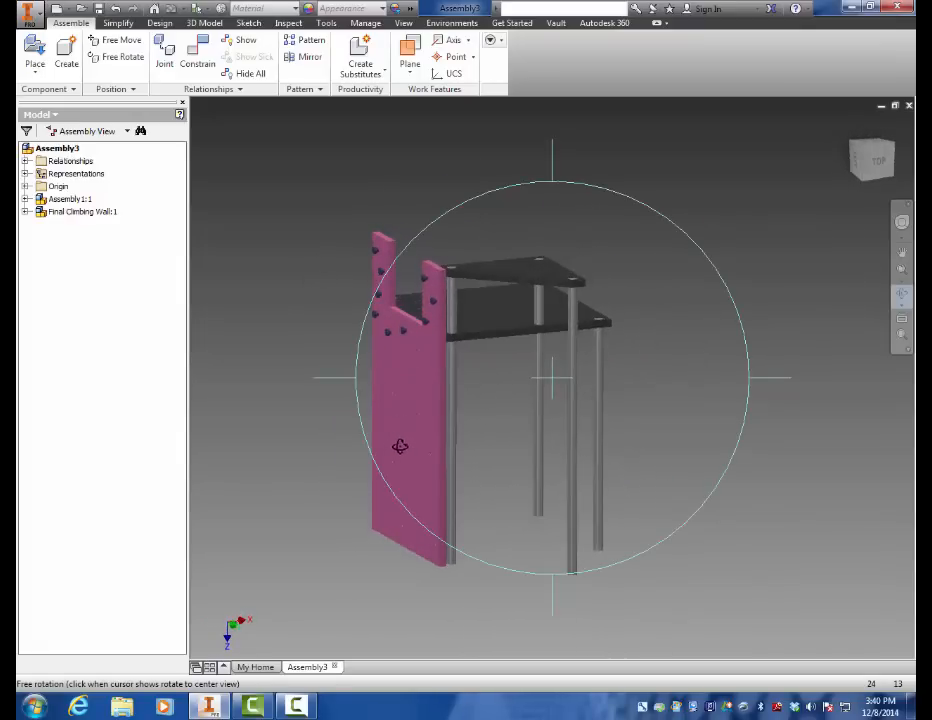
{"action": "right_click", "coordinate": [610, 305]}
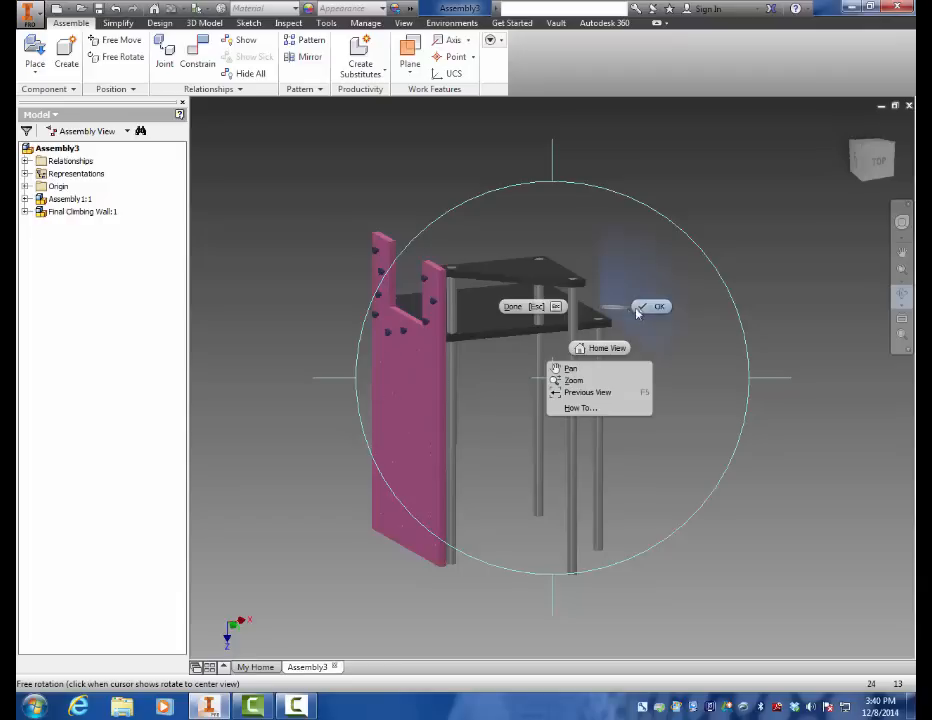
{"action": "left_click", "coordinate": [659, 306]}
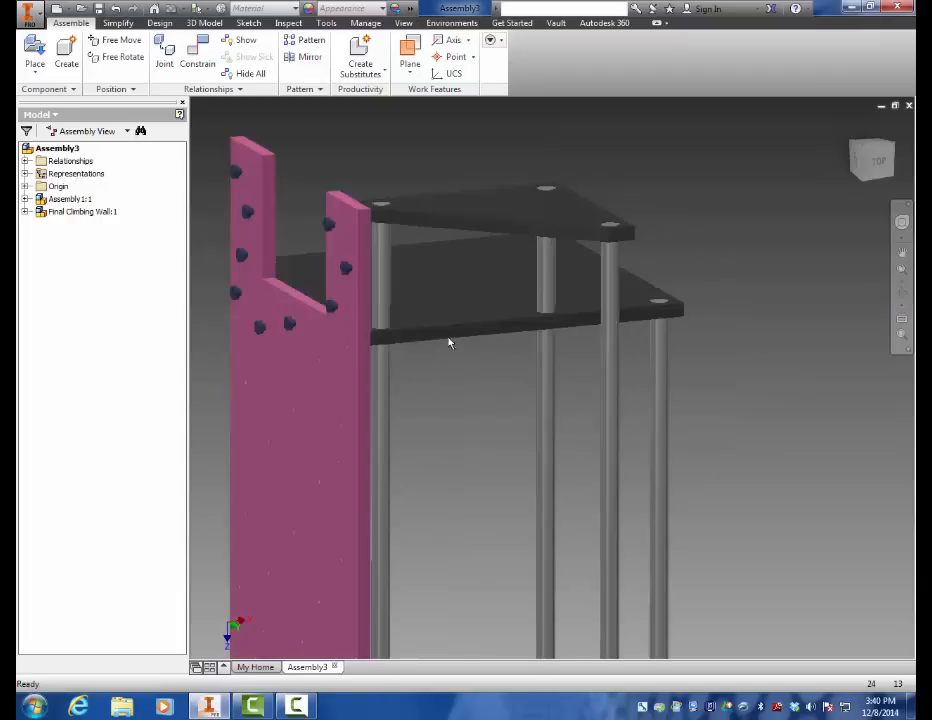